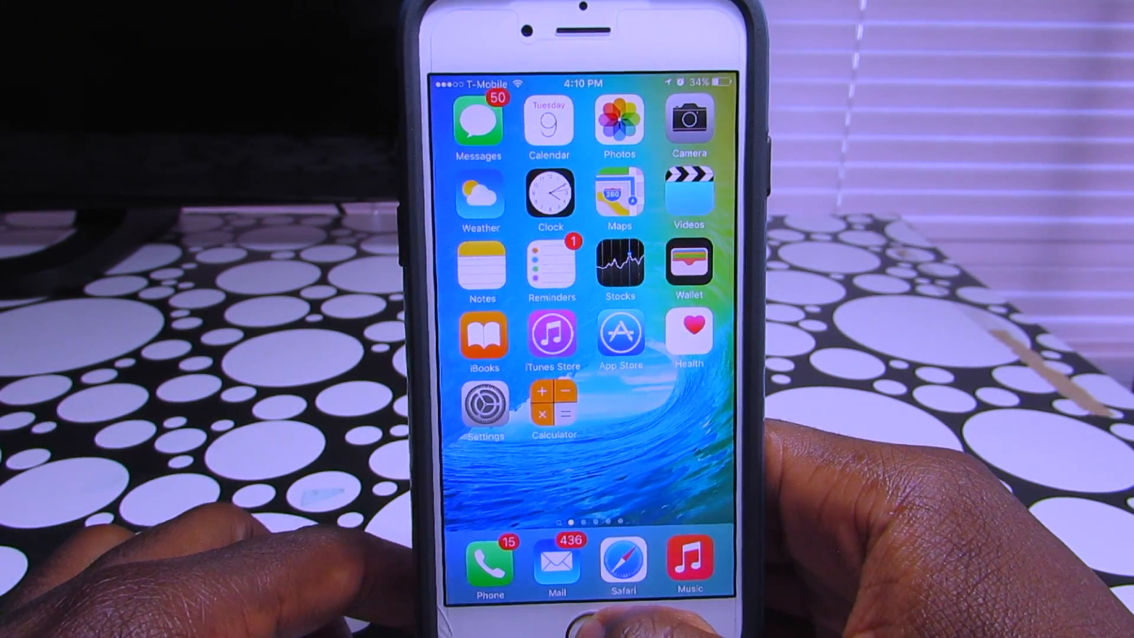
Launch Settings from the home screen and scroll its main list from Airplane Mode toward Notes
left_click(478, 123)
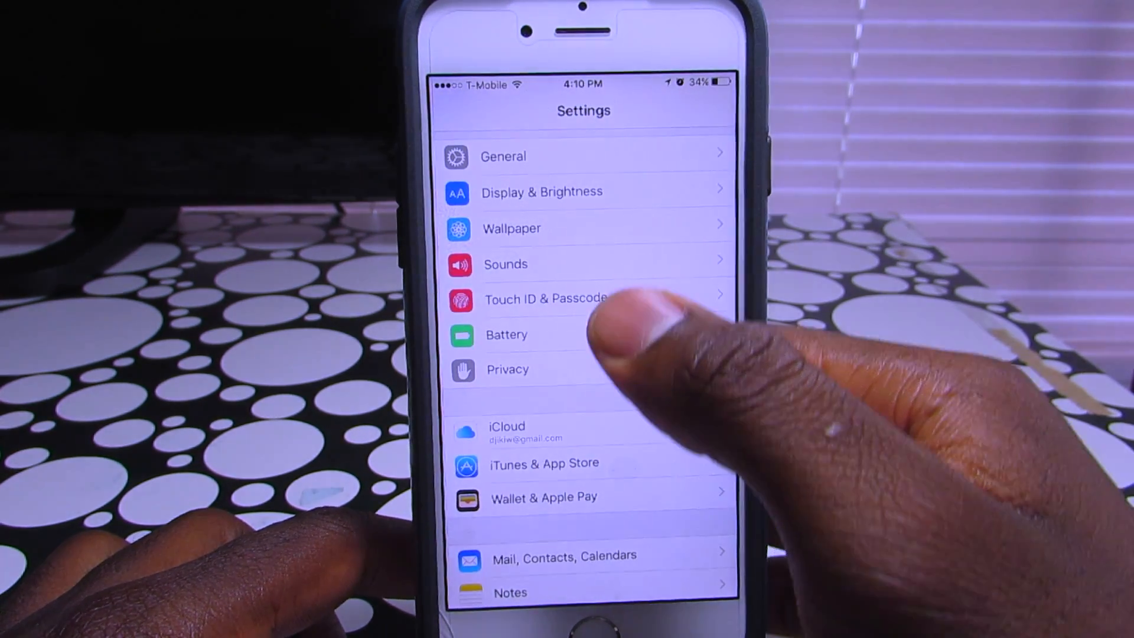
scroll("down", 3)
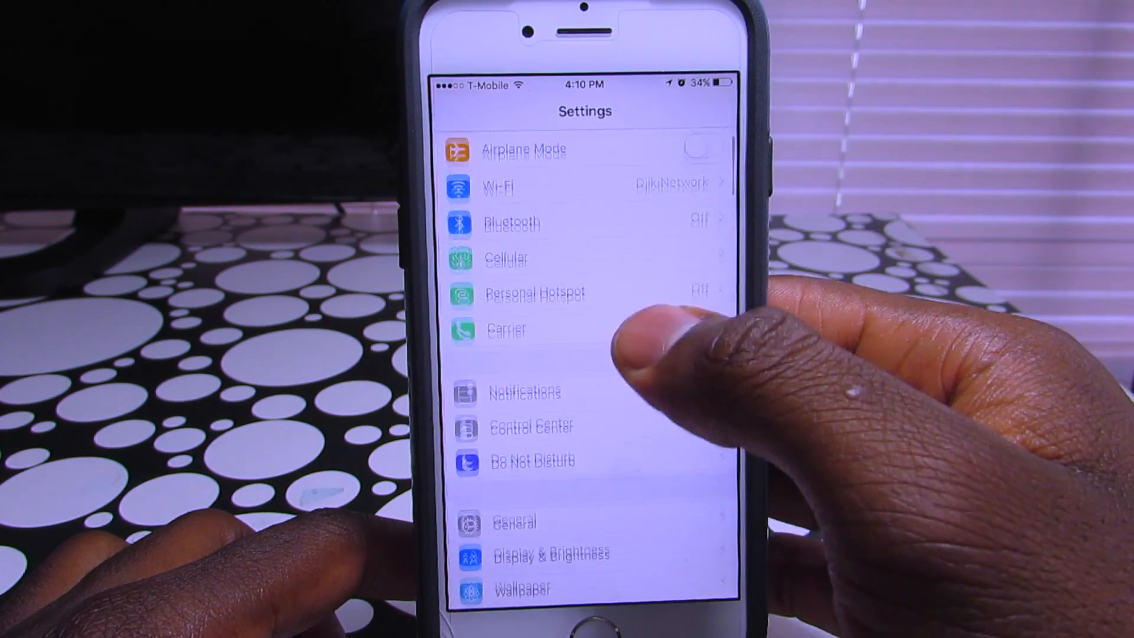